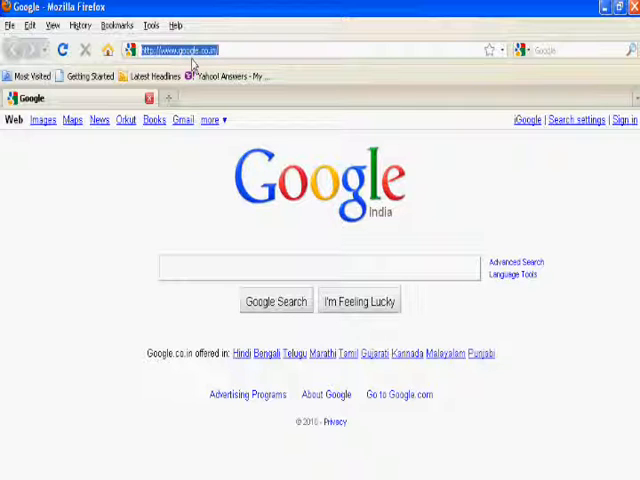
Navigate Firefox from the Google start page to bing.com via the address bar
{"action": "type", "text": "b"}
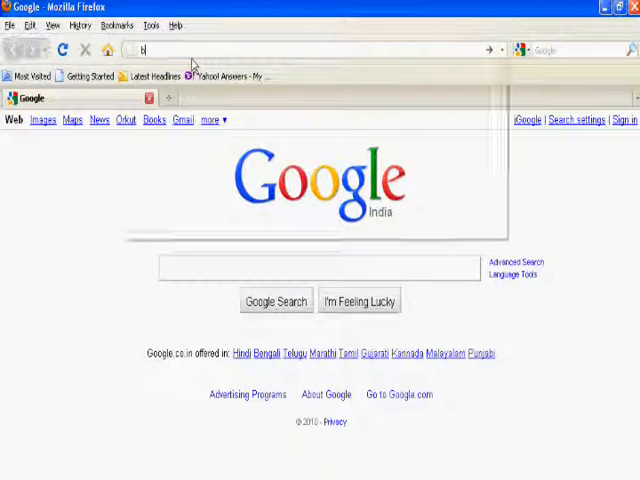
{"action": "type", "text": "bing.com/"}
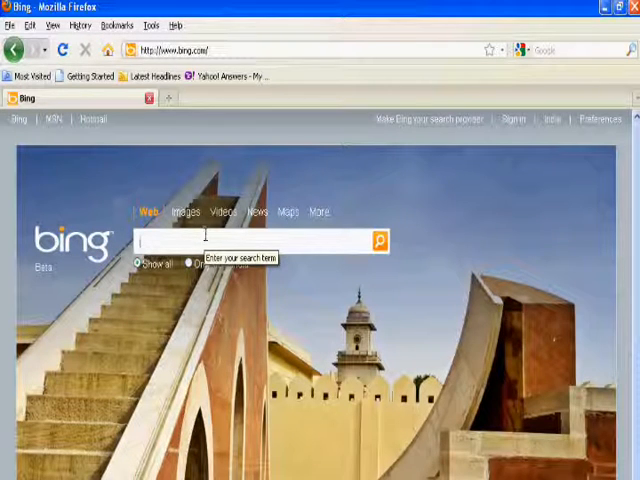
Switch Bing to Images and run a search for 'abstract art'
{"action": "left_click", "coordinate": [186, 212]}
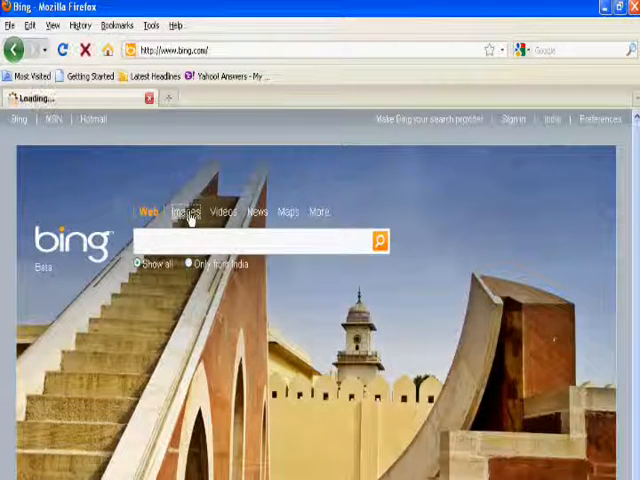
{"action": "left_click", "coordinate": [188, 212]}
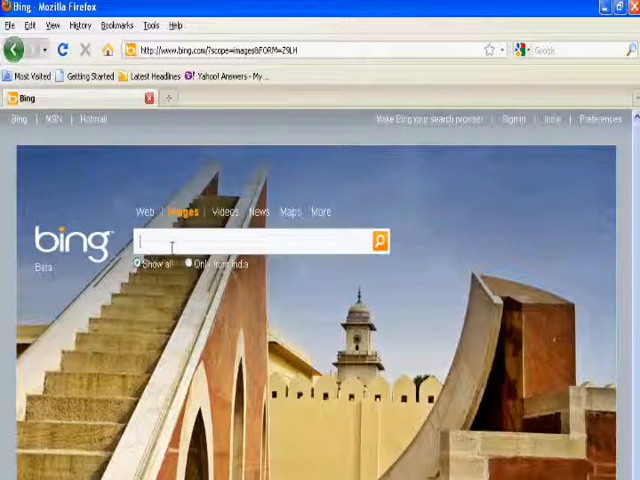
{"action": "type", "text": "abstract art"}
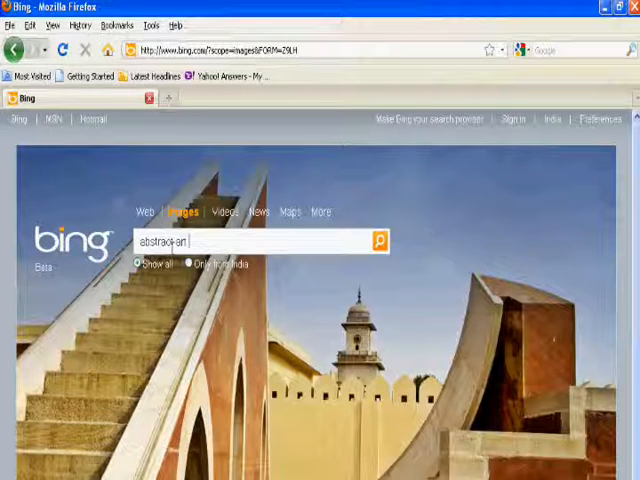
{"action": "left_click", "coordinate": [380, 240]}
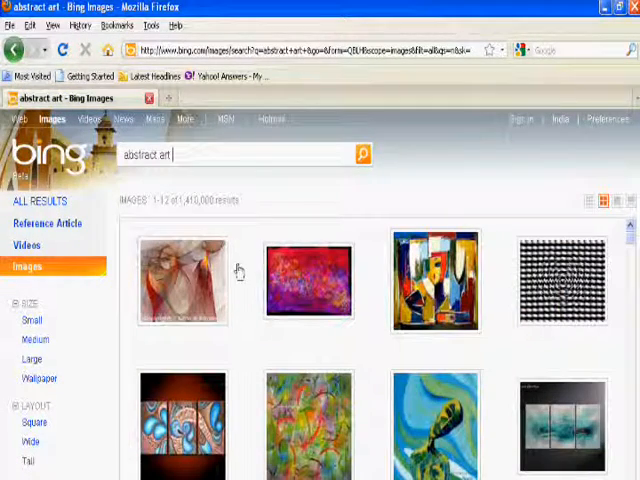
Scroll down through the abstract art thumbnails, loading more results and opening pictures in new tabs
{"action": "scroll", "scroll_direction": "down", "scroll_amount": 3}
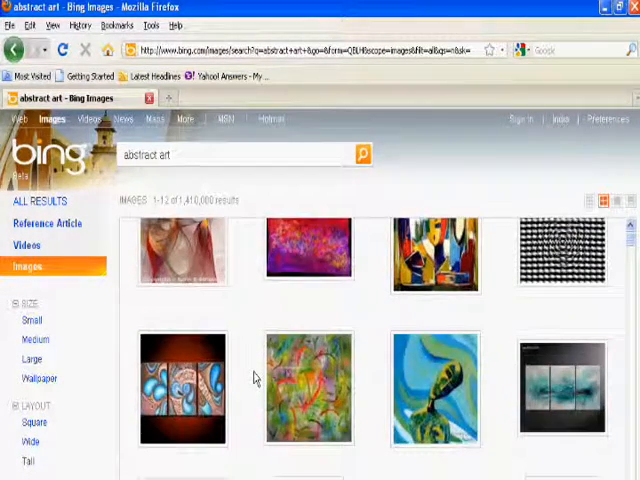
{"action": "scroll", "scroll_direction": "down", "scroll_amount": 3}
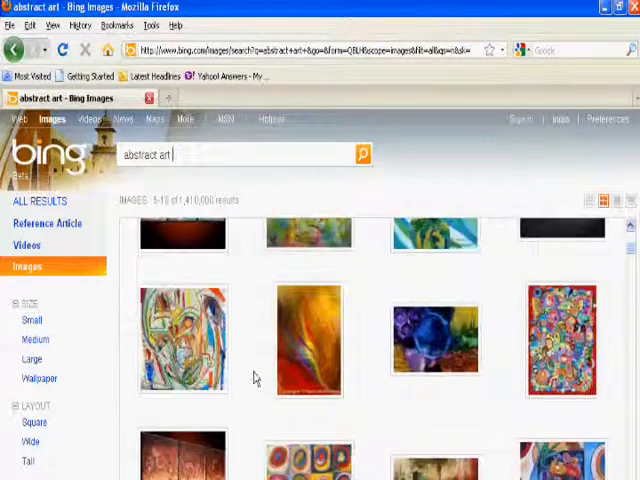
{"action": "scroll", "scroll_direction": "down", "scroll_amount": 3}
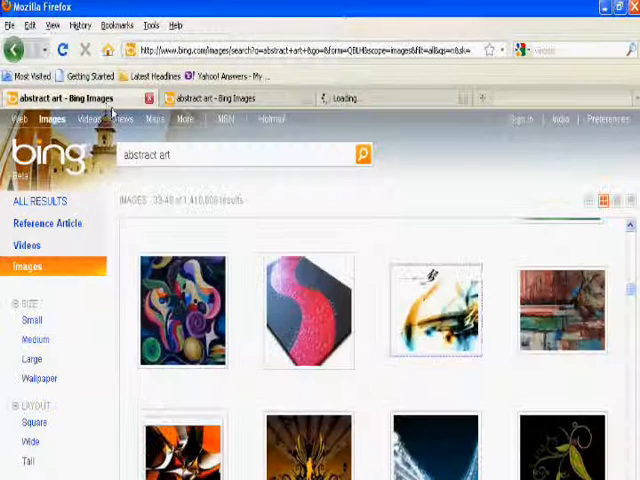
{"action": "scroll", "scroll_direction": "down", "scroll_amount": 3}
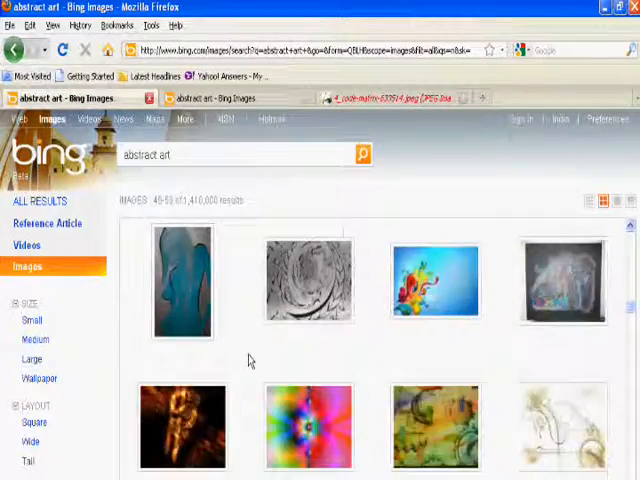
{"action": "scroll", "scroll_direction": "down", "scroll_amount": 3}
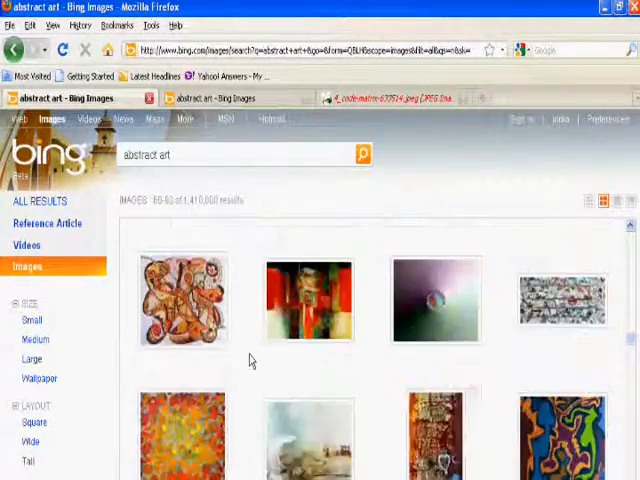
{"action": "scroll", "scroll_direction": "down", "scroll_amount": 3}
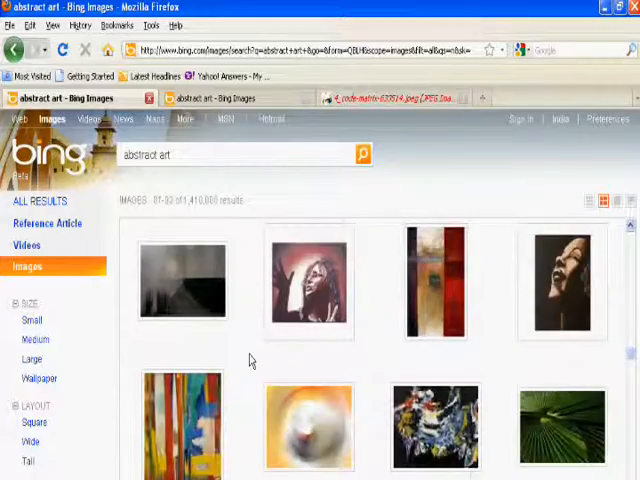
{"action": "scroll", "scroll_direction": "down", "scroll_amount": 3}
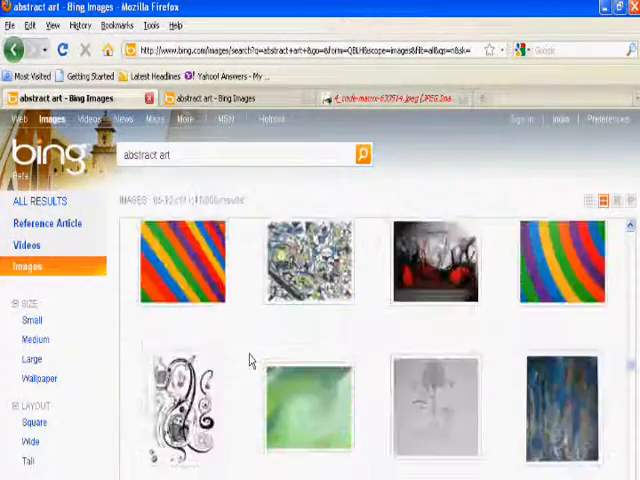
{"action": "scroll", "scroll_direction": "down", "scroll_amount": 3}
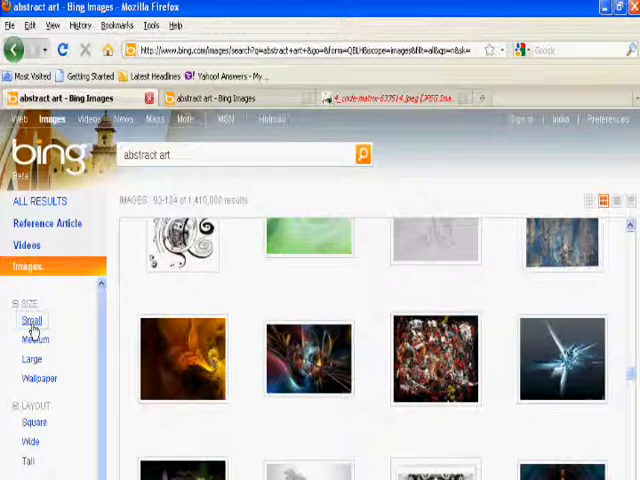
Filter the abstract art results by Size, trying Small then settling on Large, and browse further down
{"action": "left_click", "coordinate": [32, 320]}
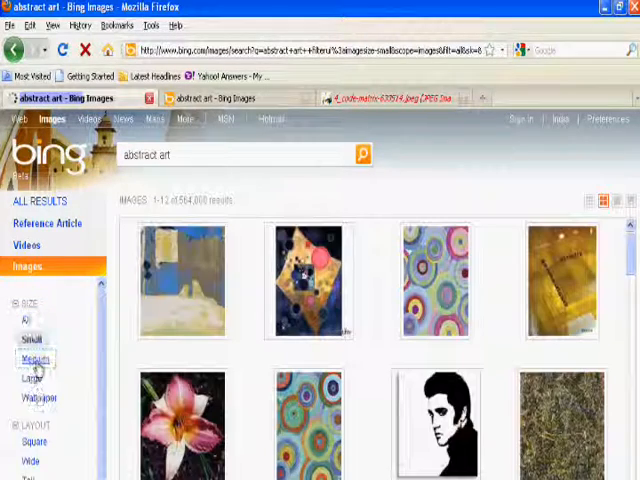
{"action": "left_click", "coordinate": [32, 380]}
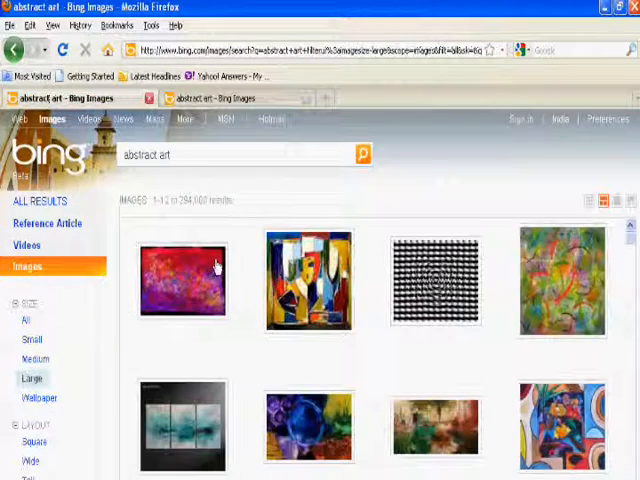
{"action": "scroll", "scroll_direction": "down", "scroll_amount": 3}
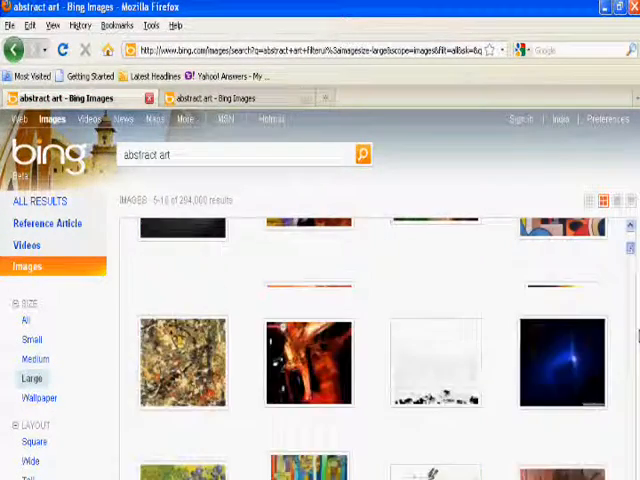